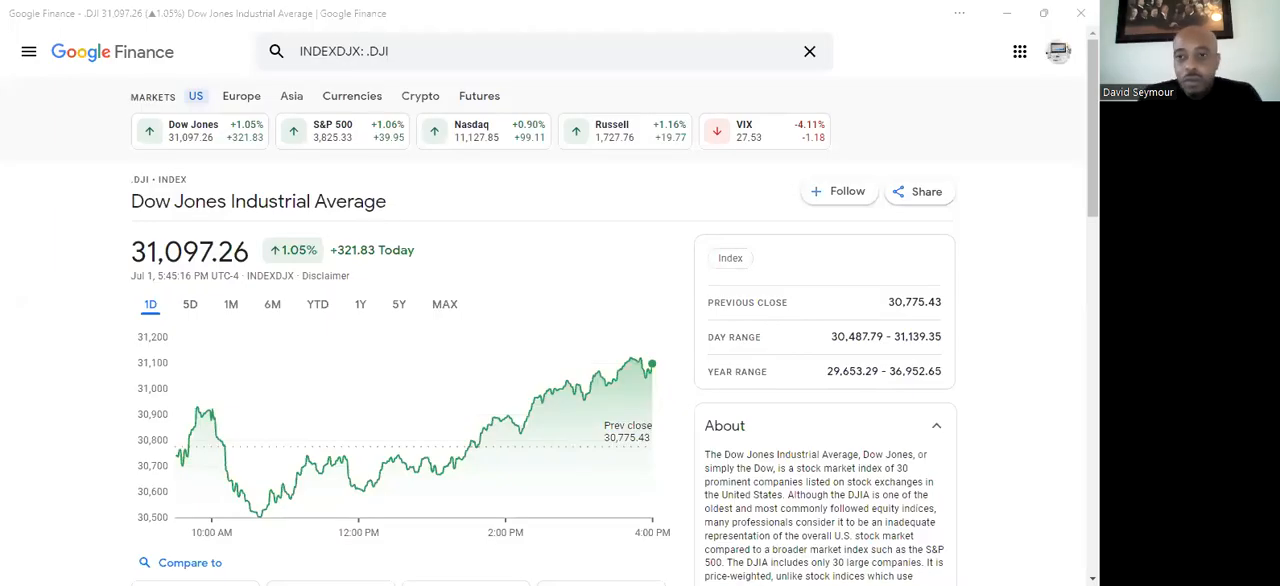
mouse_move(888, 76)
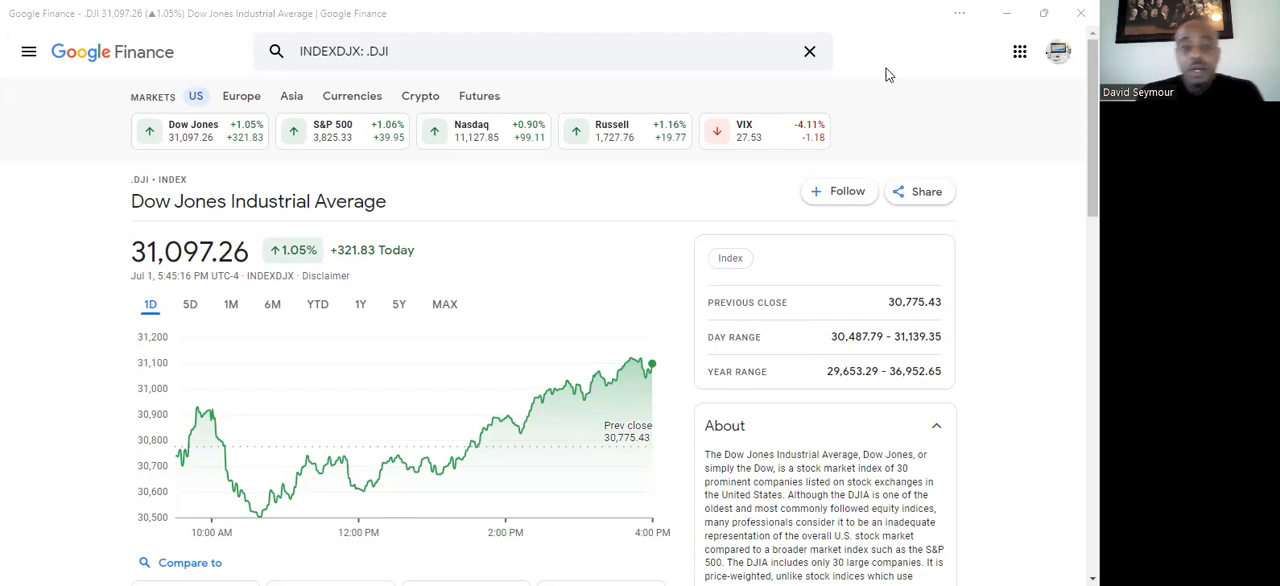
mouse_move(972, 48)
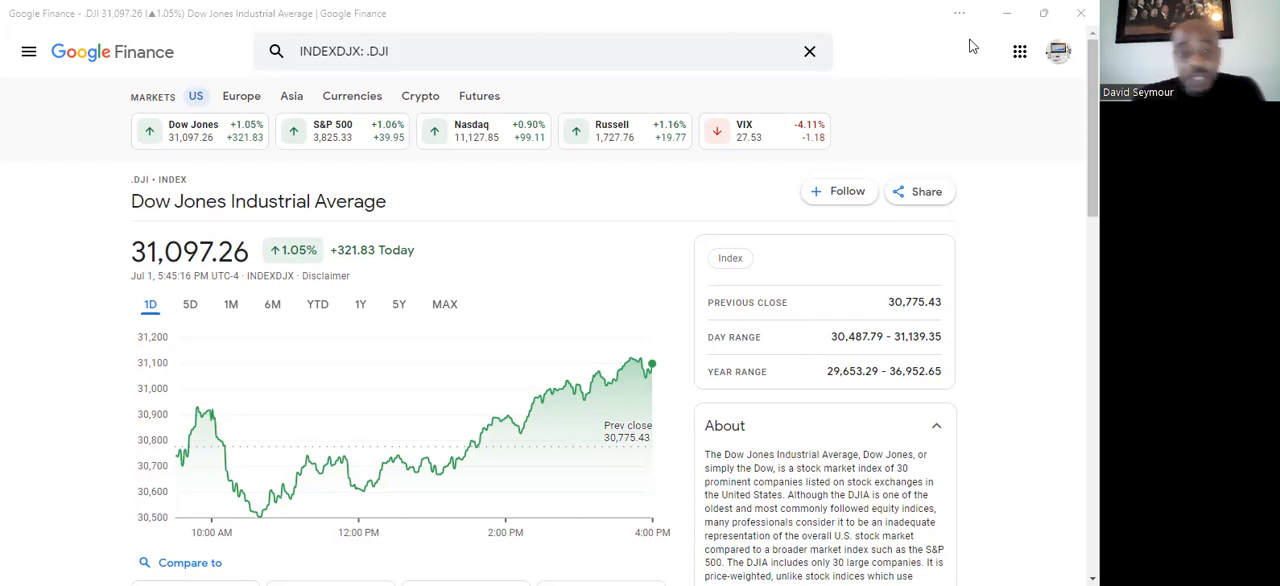
mouse_move(318, 304)
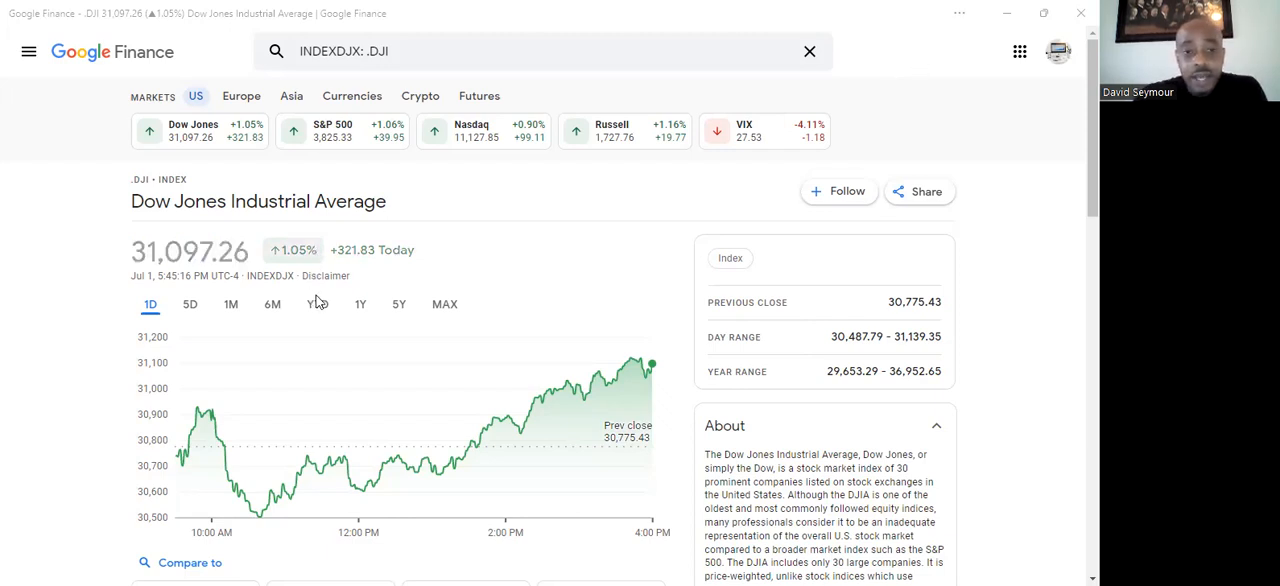
View the Dow Jones YTD chart, then the S&P 500 quote and its YTD chart.
left_click(316, 304)
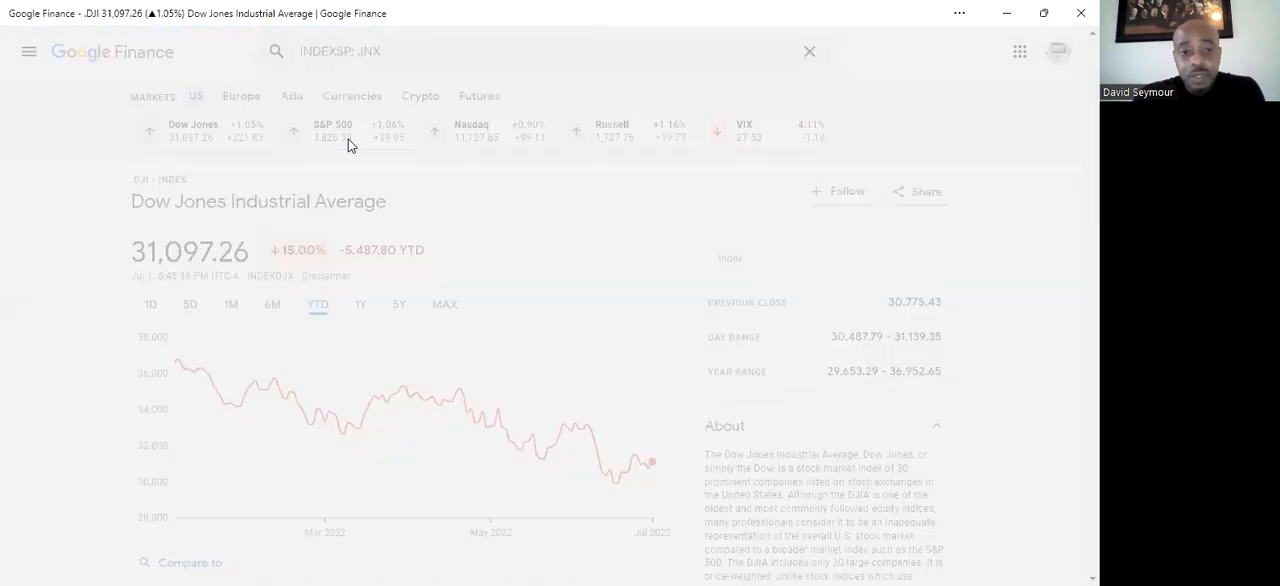
left_click(340, 130)
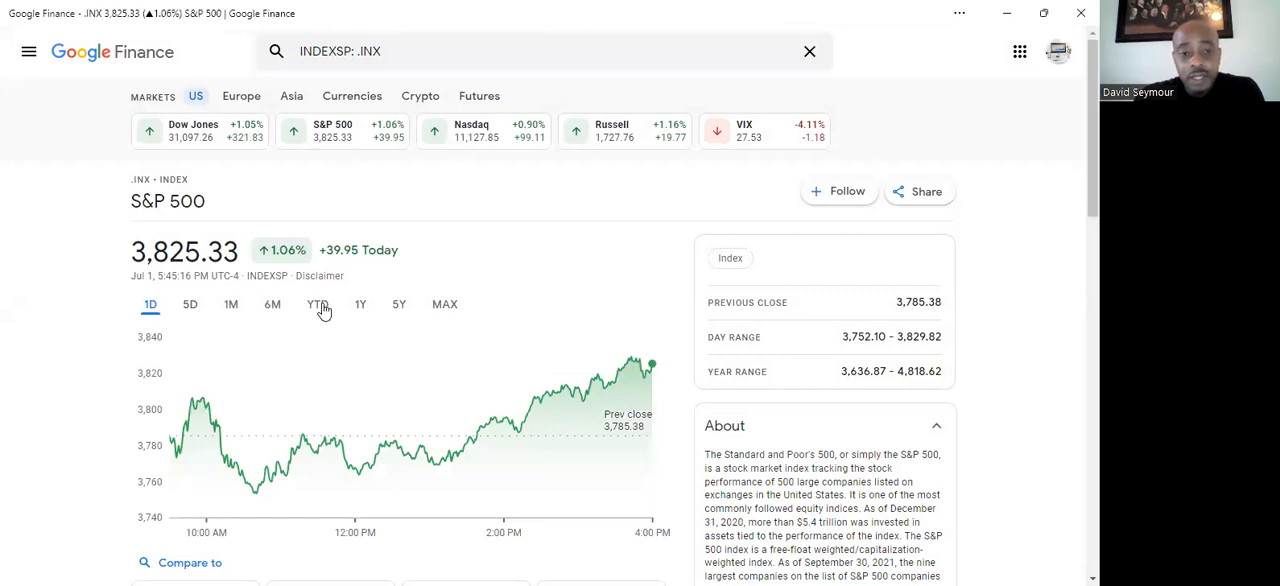
left_click(316, 304)
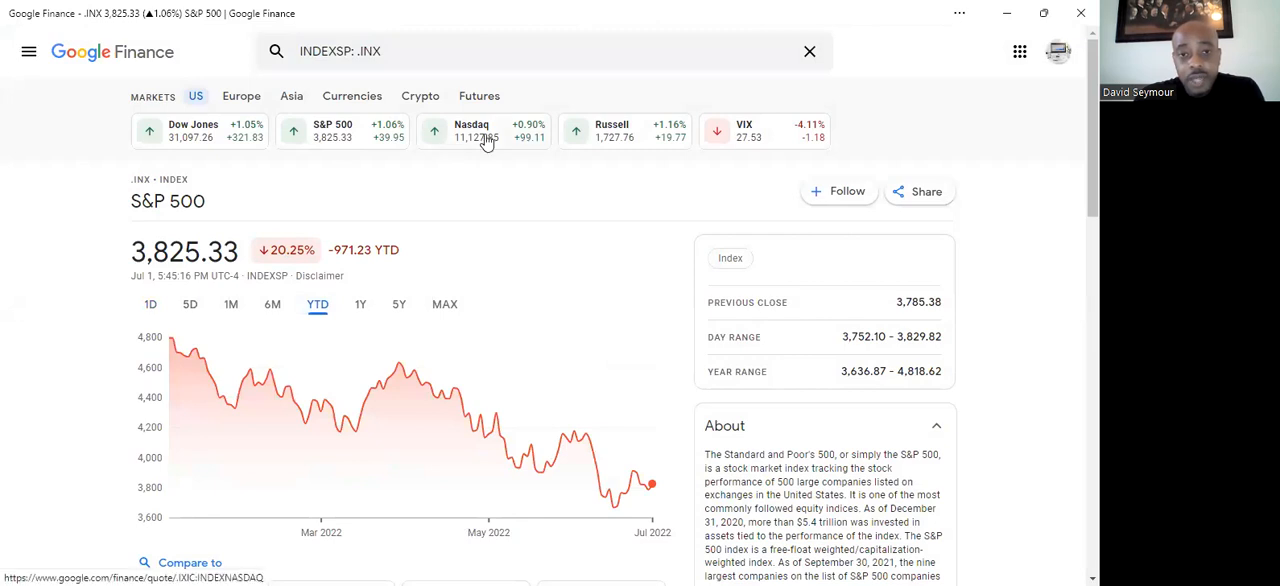
View the Nasdaq Composite quote with its year-to-date chart, down about 29.7%.
left_click(472, 130)
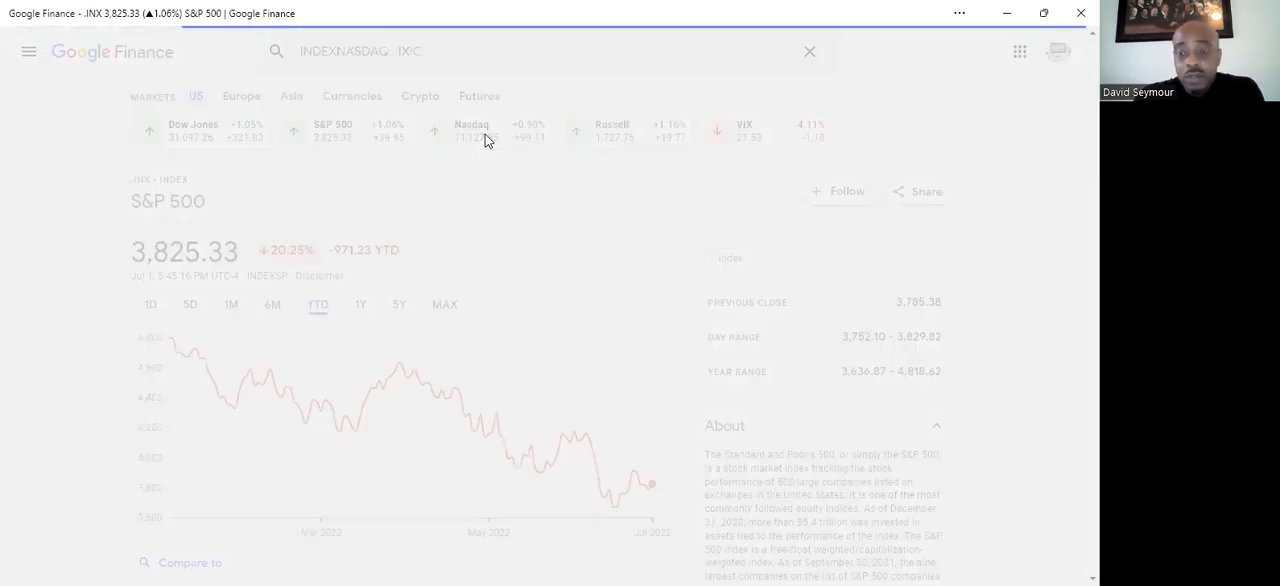
left_click(472, 130)
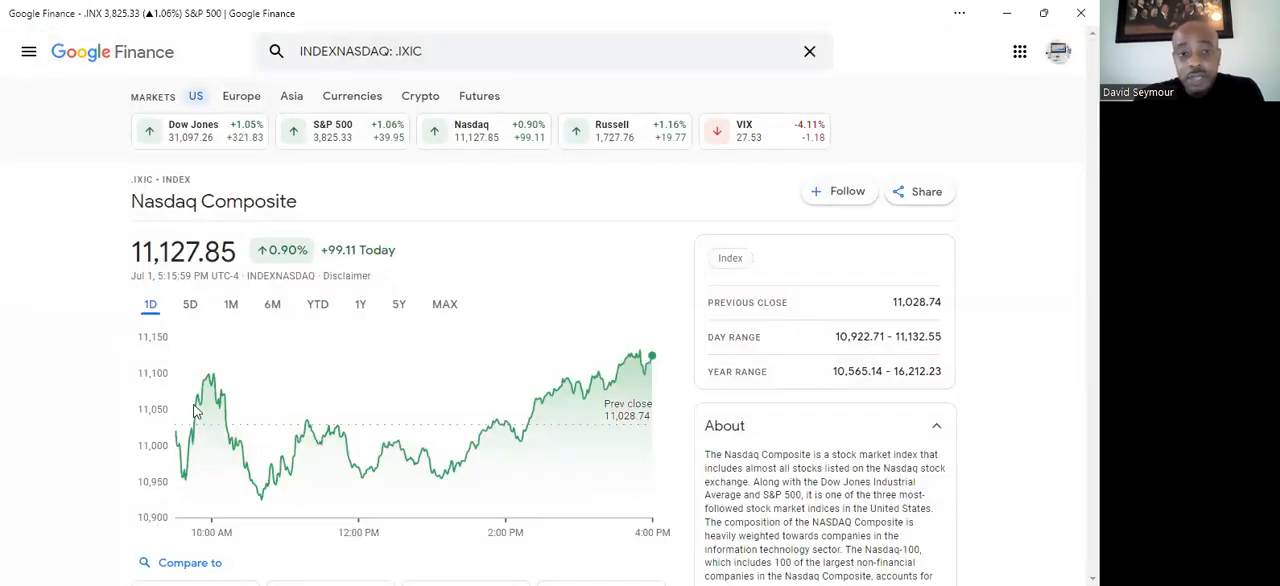
mouse_move(298, 440)
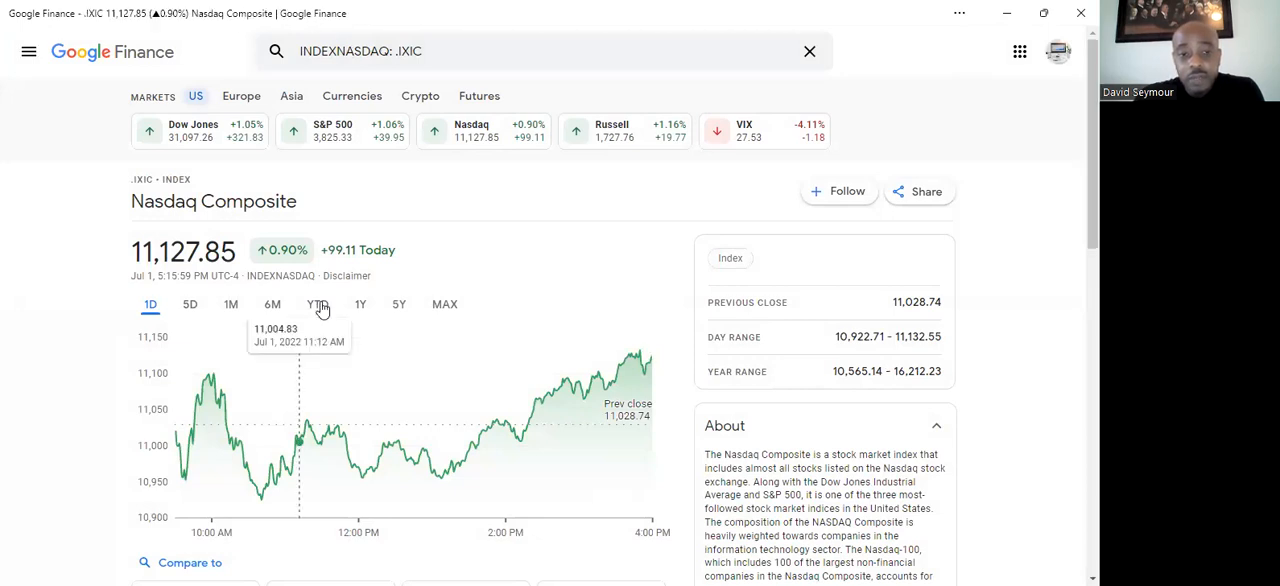
left_click(316, 304)
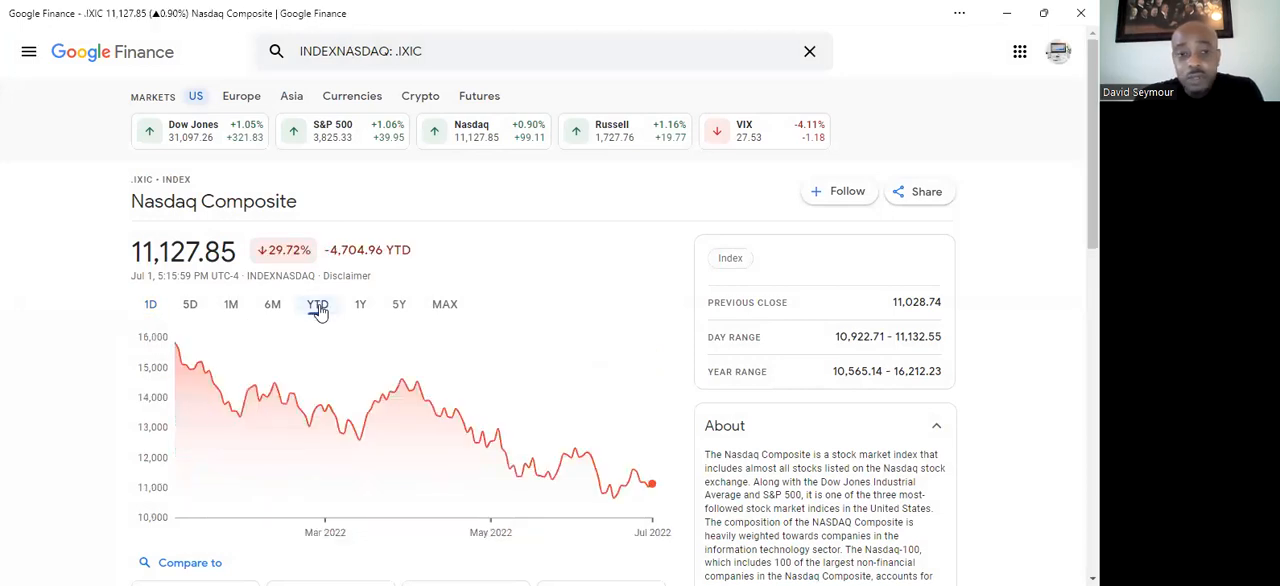
mouse_move(356, 356)
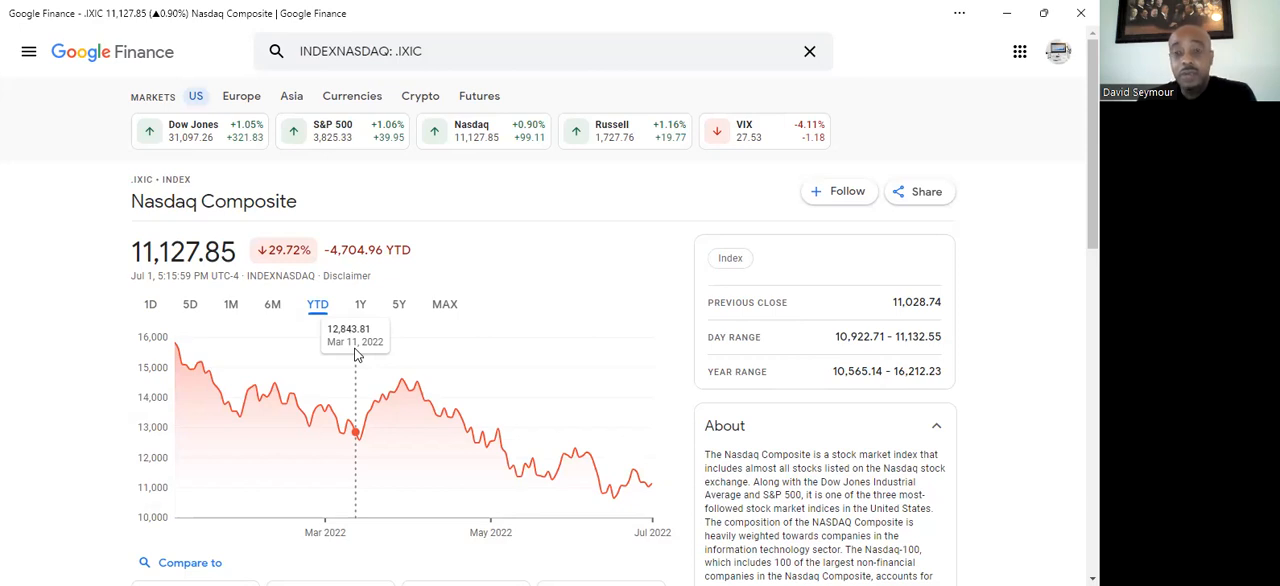
mouse_move(480, 46)
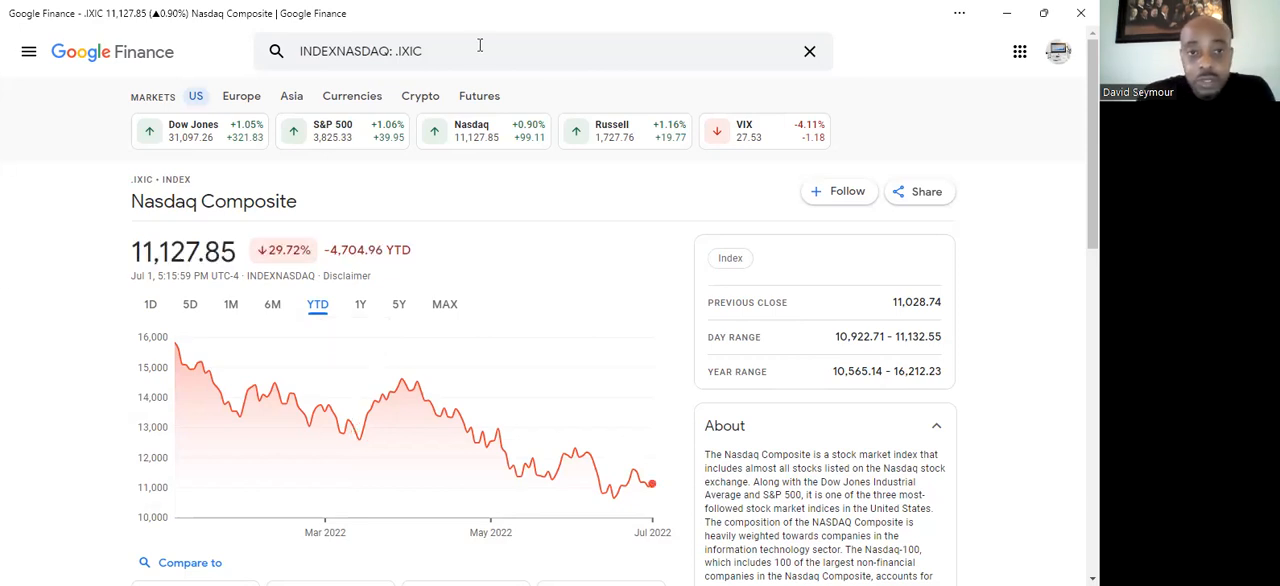
Search for USOI to bring up the crude oil covered call ETN quote.
type("USOI")
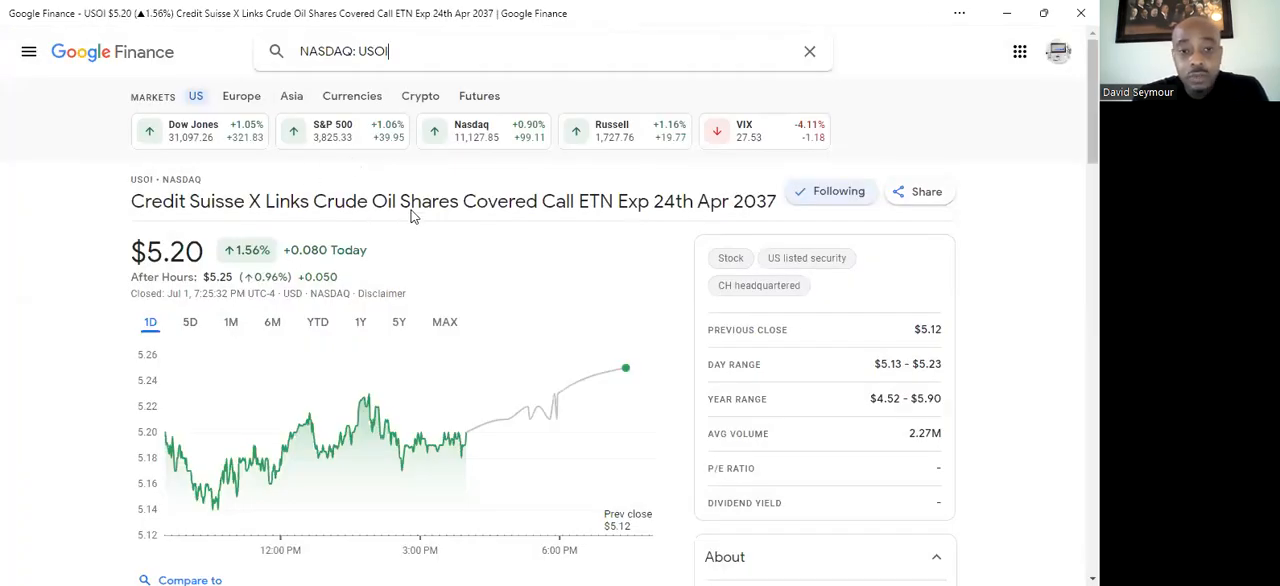
mouse_move(224, 260)
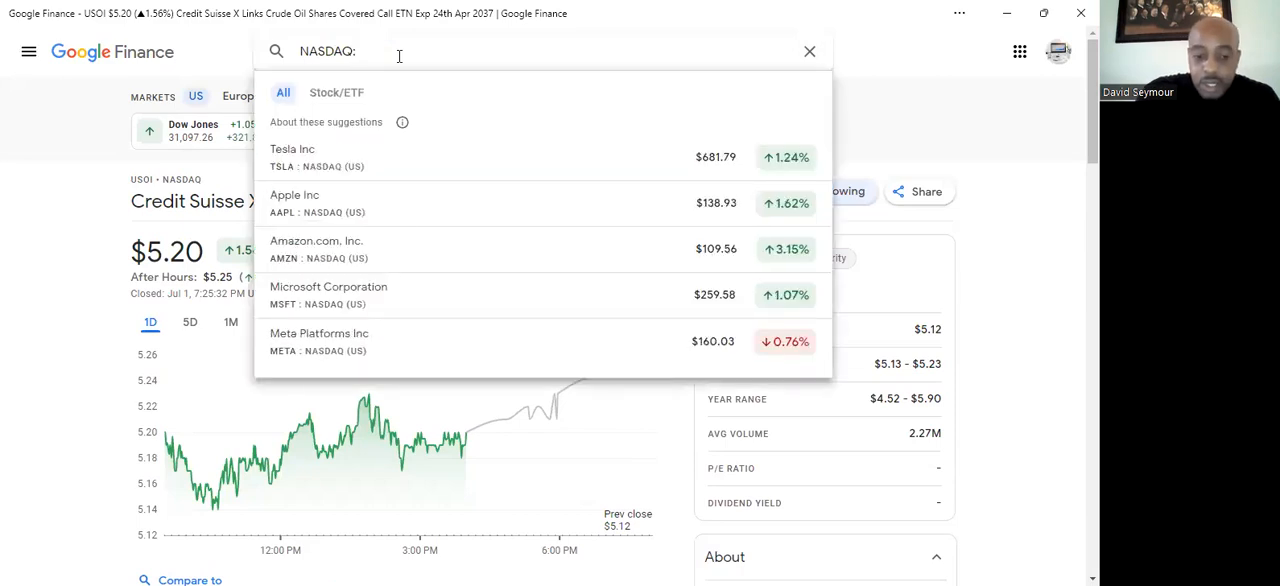
type("RYLD")
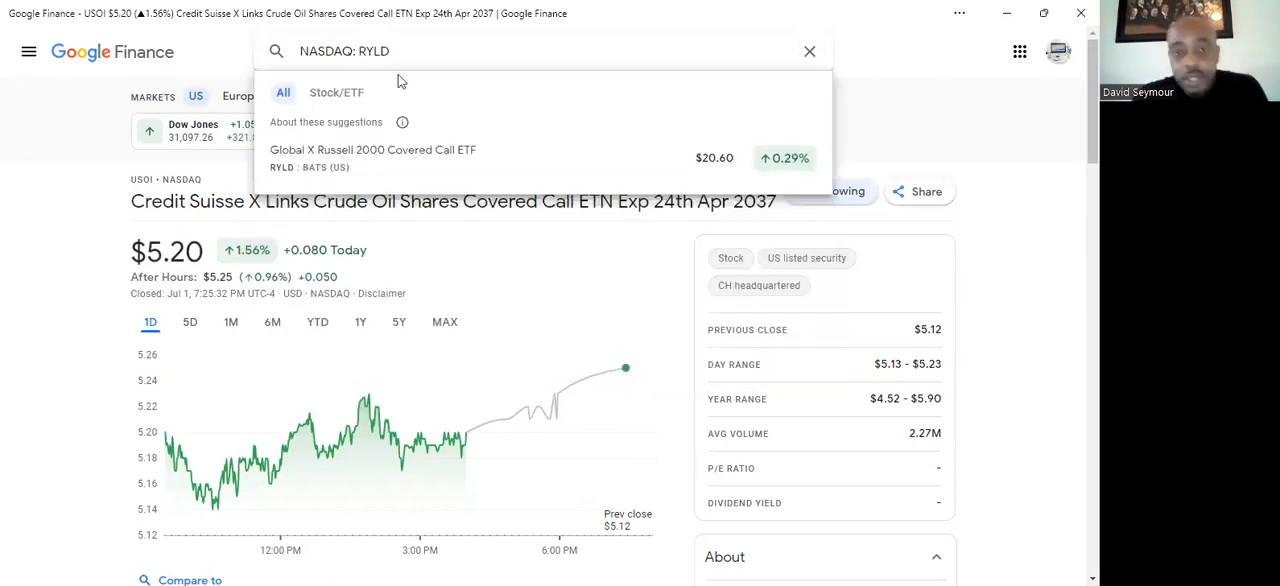
left_click(372, 148)
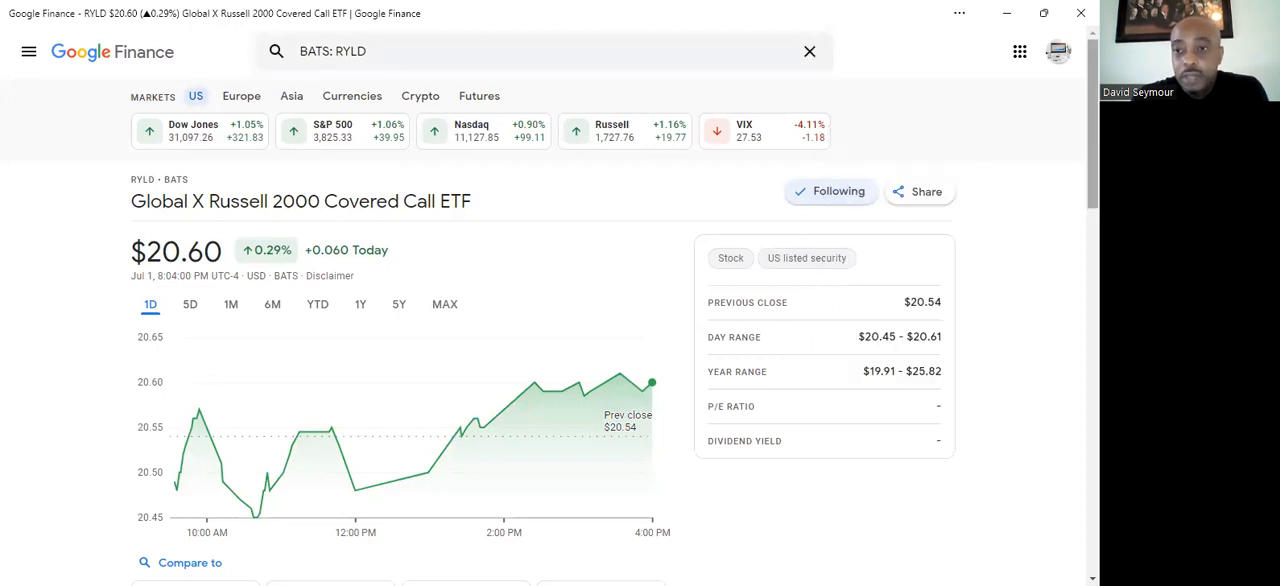
scroll("down", 3)
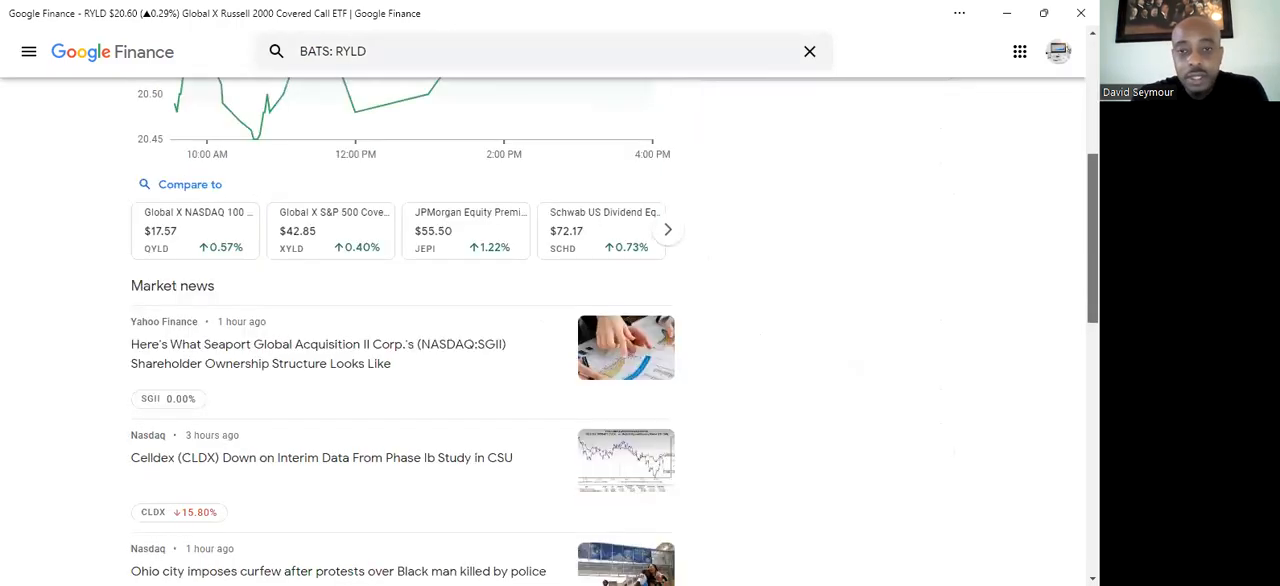
scroll("up", 3)
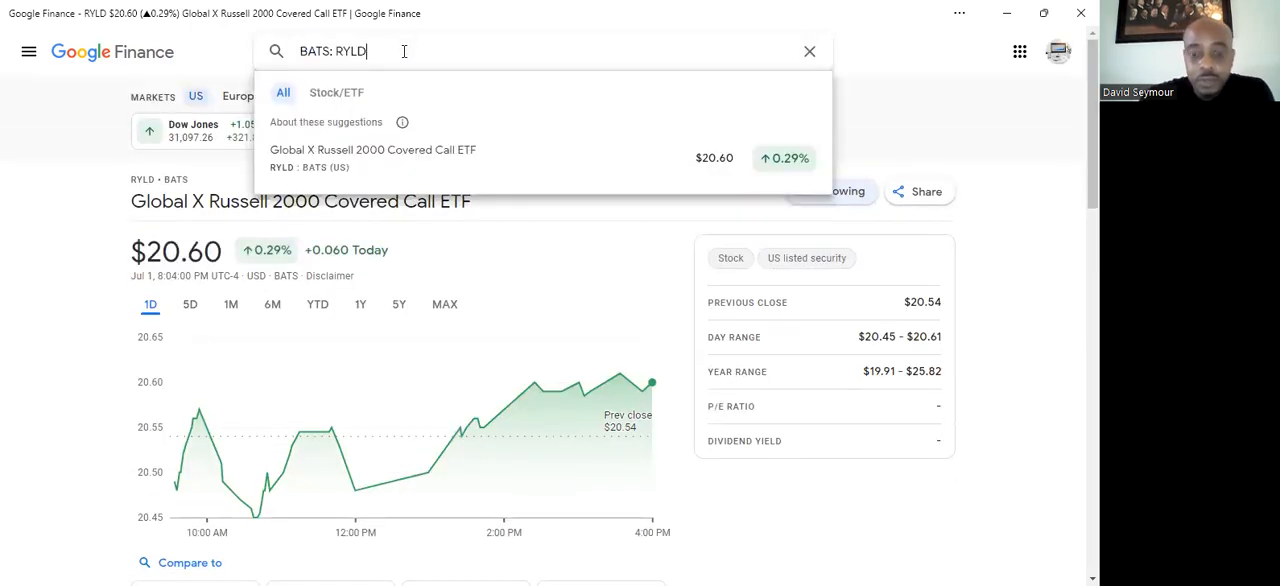
Replace RYLD with qyld and open the Global X NASDAQ 100 Covered Call ETF quote.
key("Backspace")
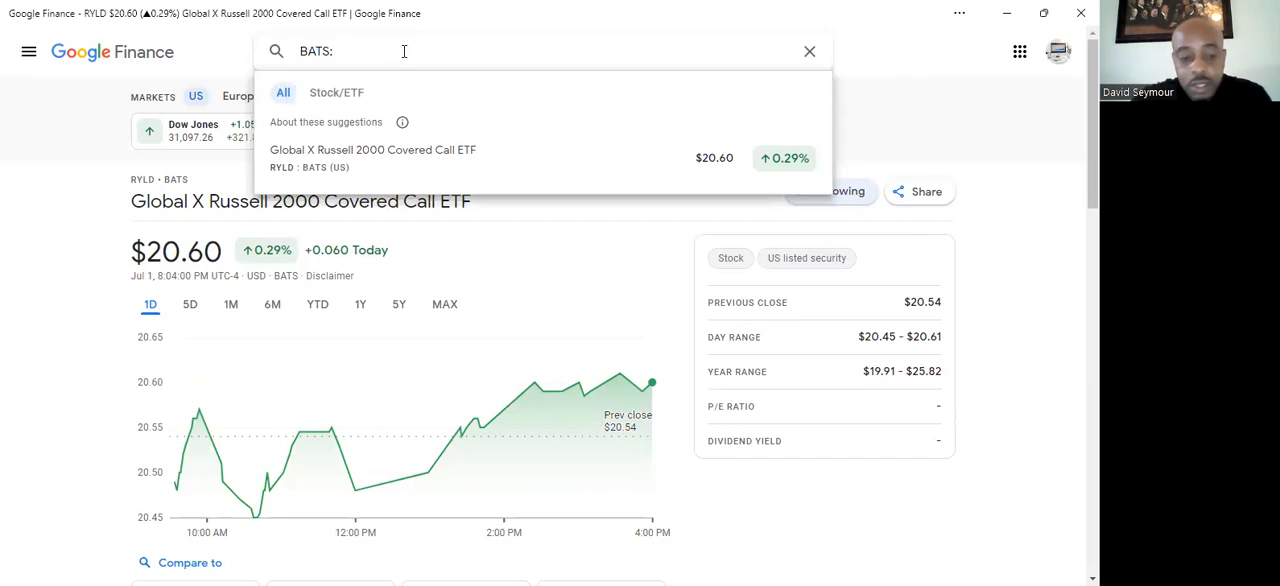
type("qyld")
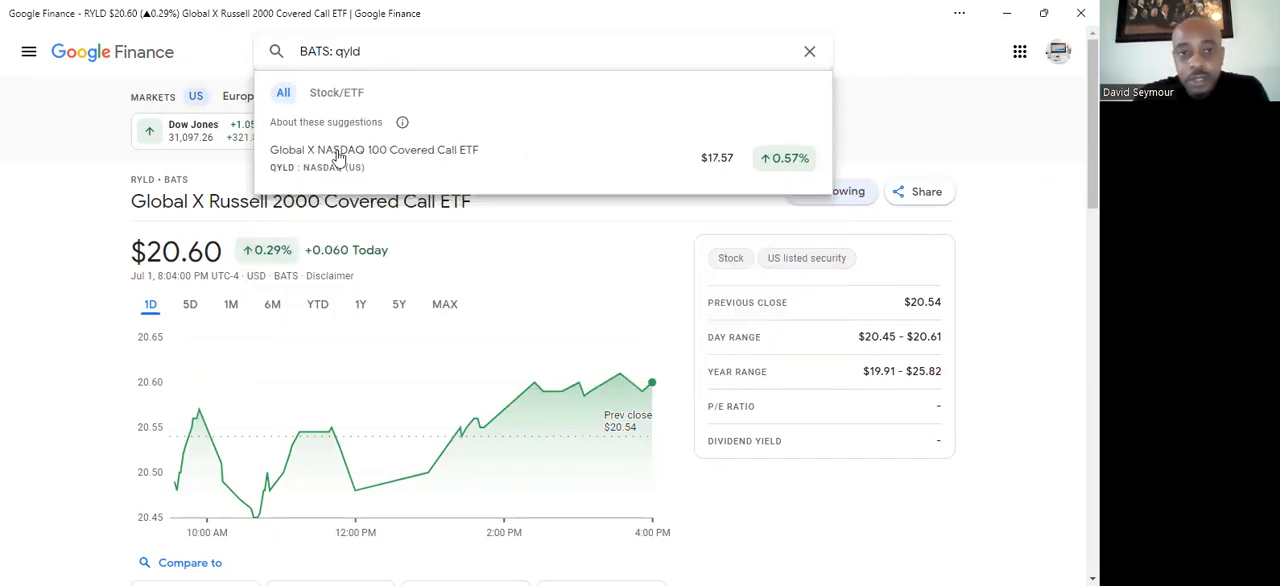
left_click(374, 148)
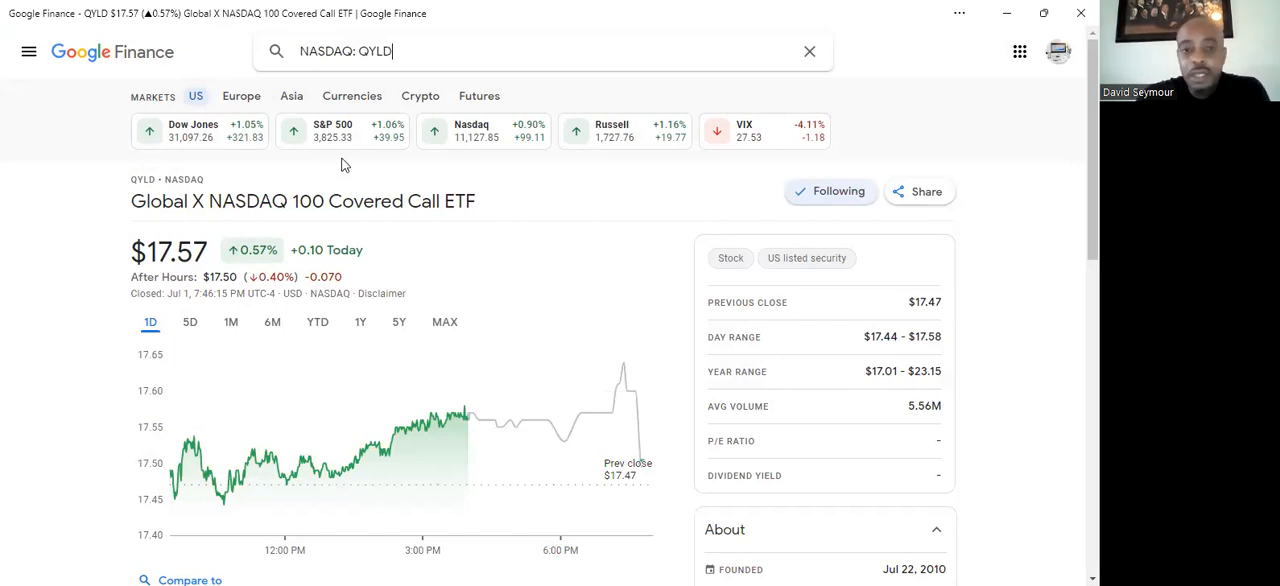
mouse_move(1062, 224)
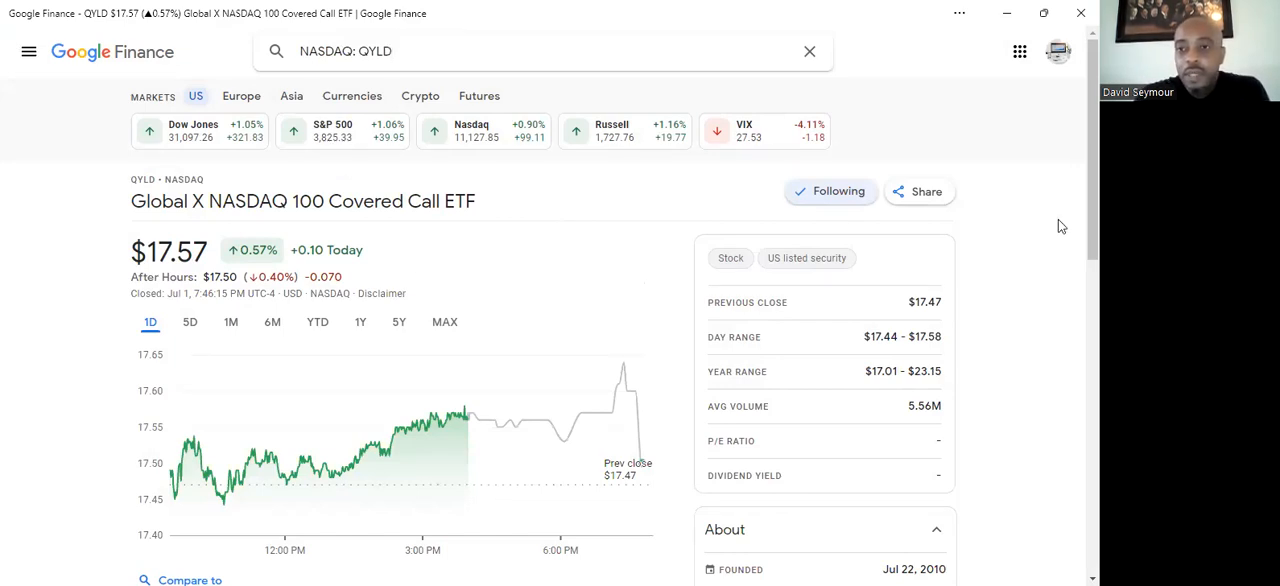
mouse_move(1060, 224)
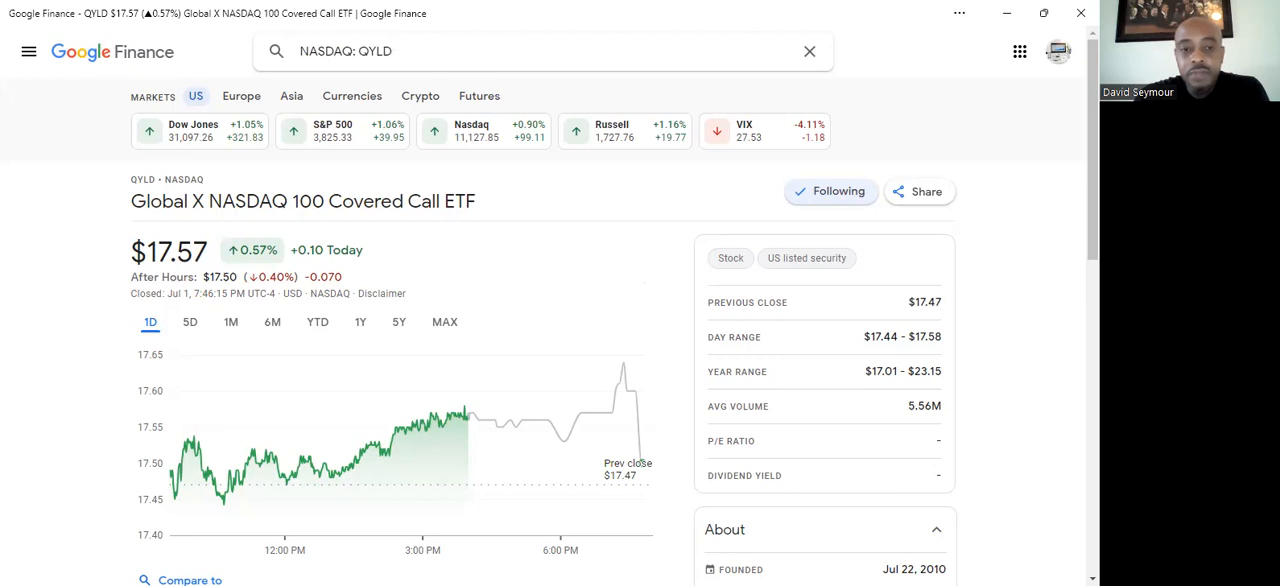
scroll("down", 3)
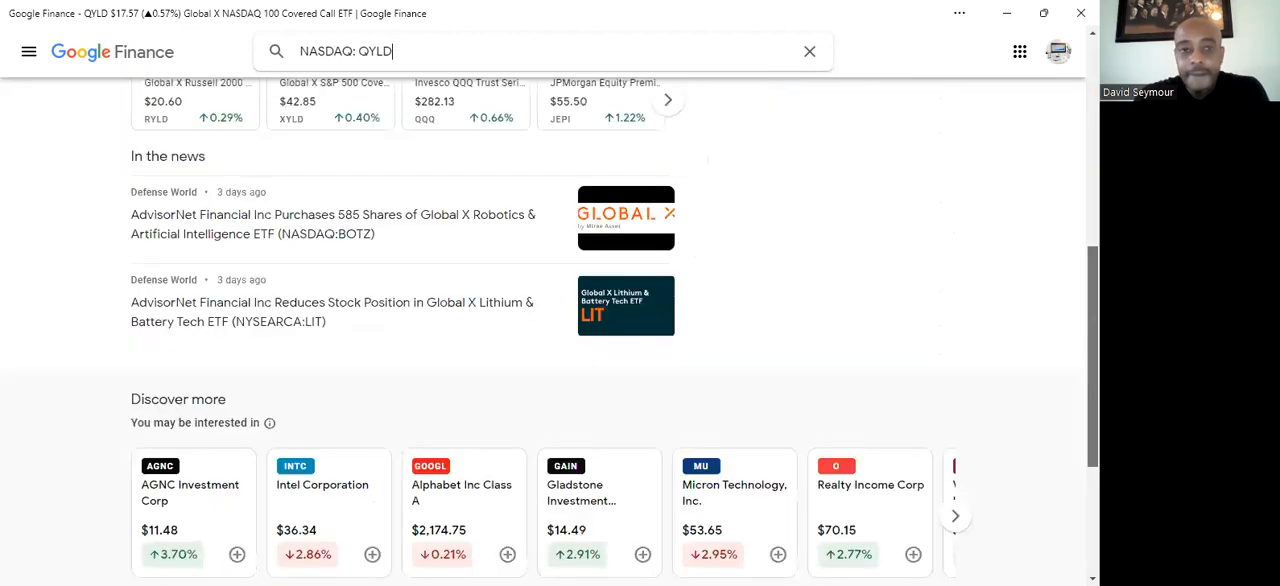
scroll("up", 3)
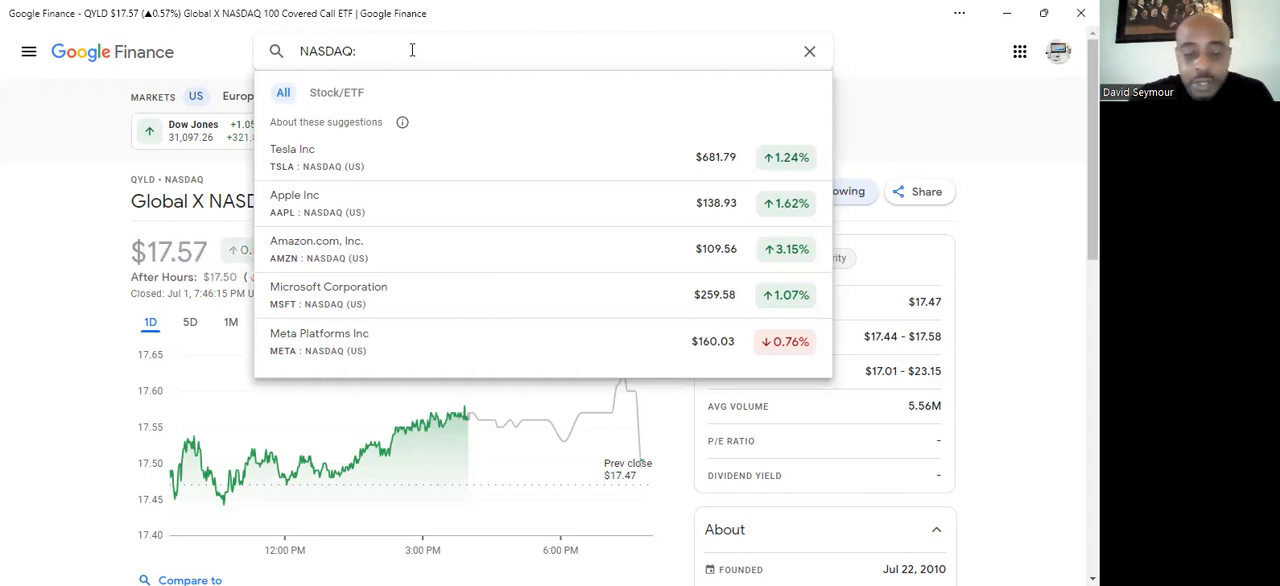
Search xyld to bring up the Global X S&P 500 Covered Call ETF quote.
type("xy")
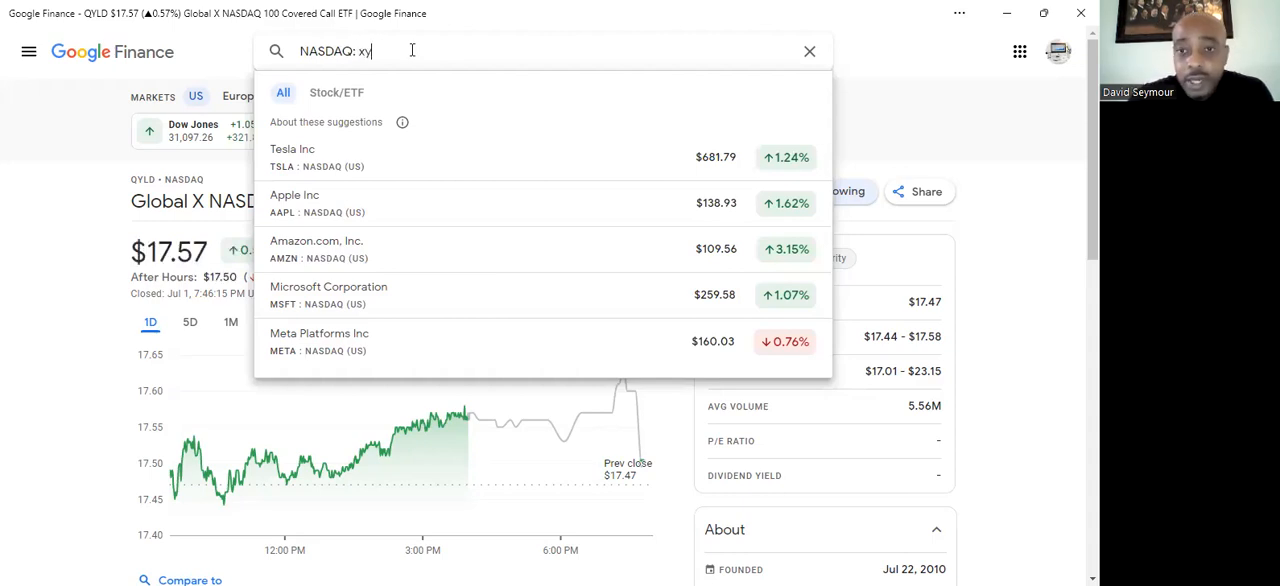
type("d")
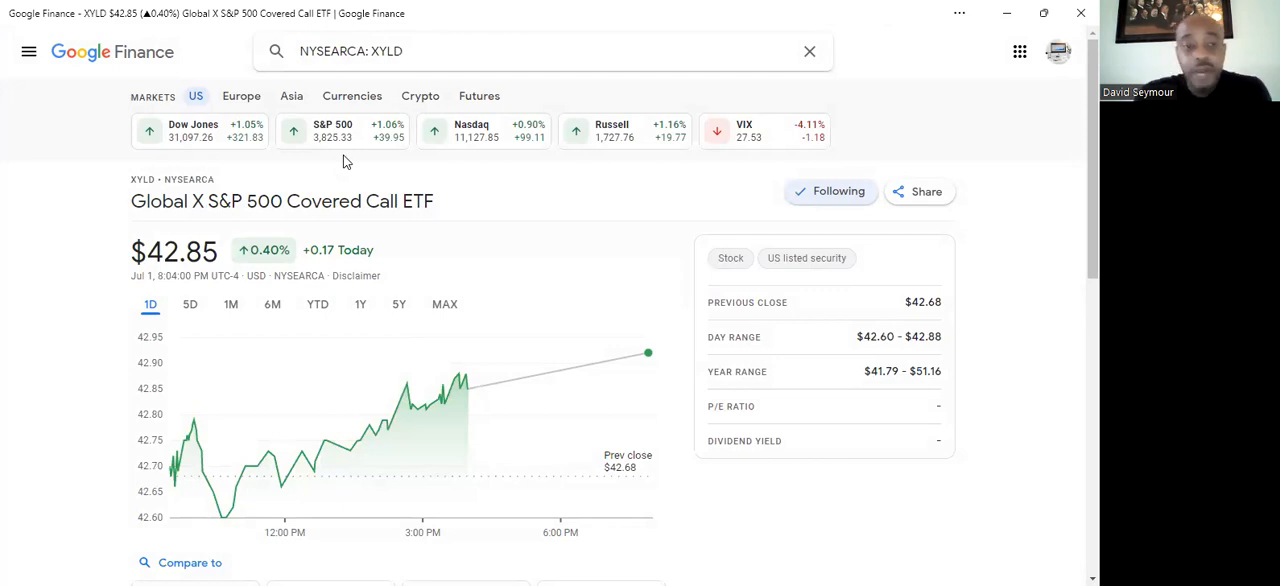
mouse_move(744, 304)
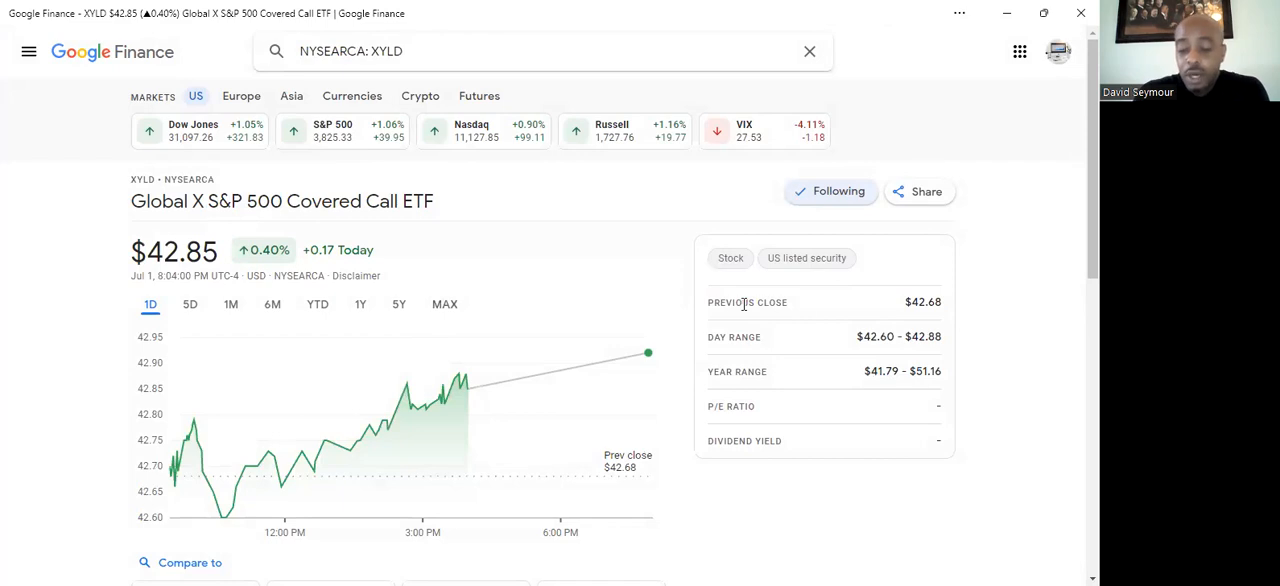
mouse_move(748, 302)
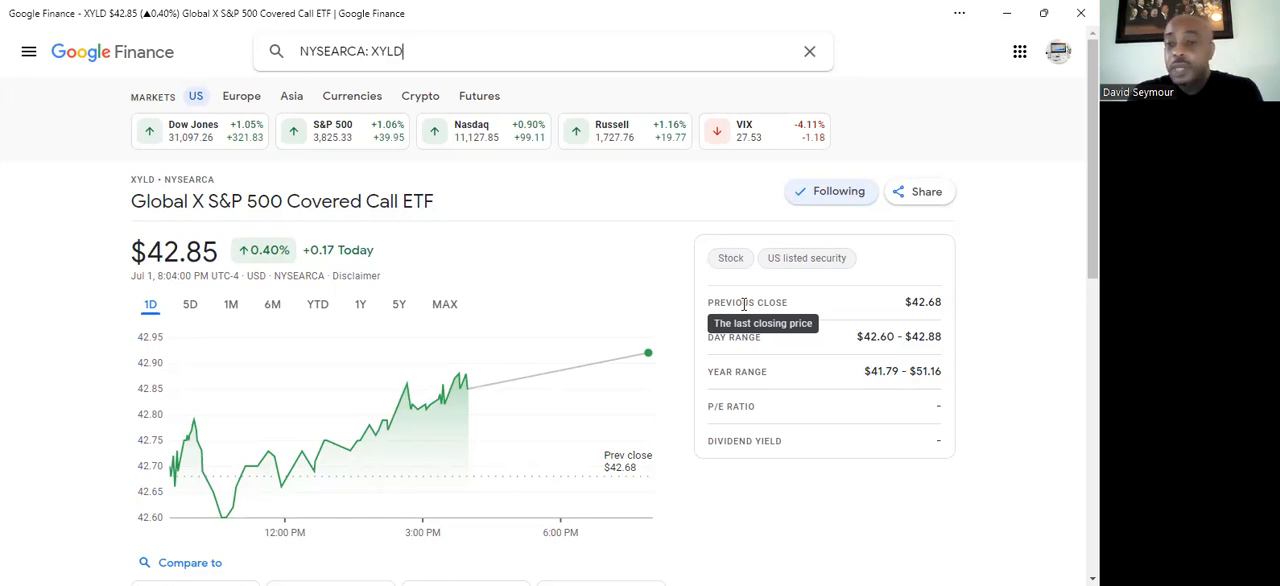
mouse_move(1002, 104)
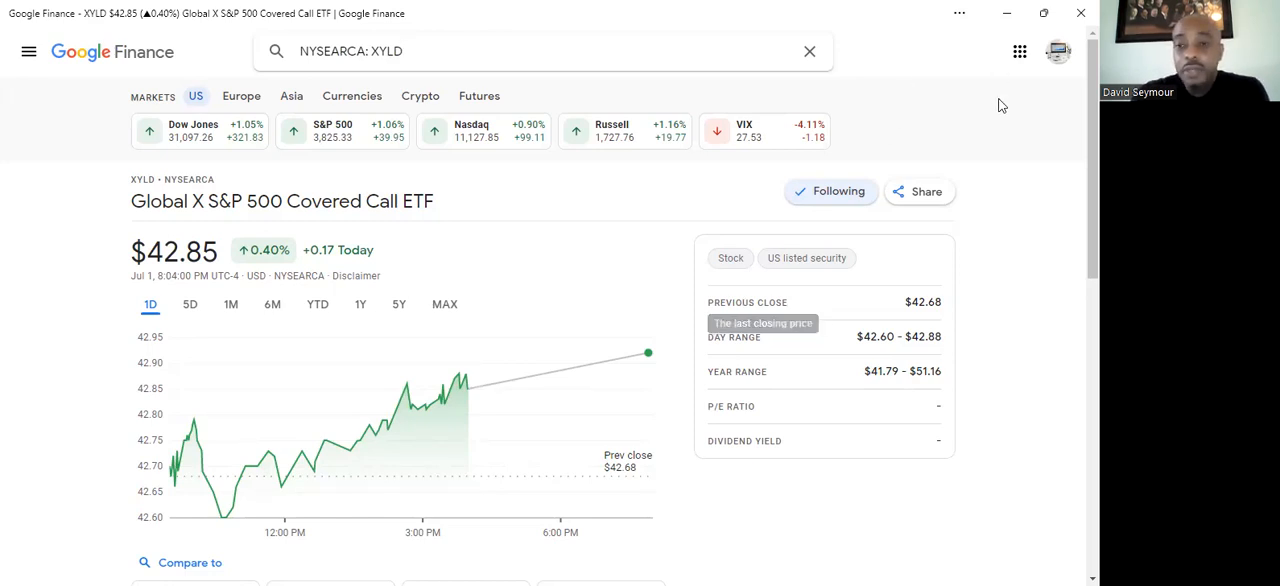